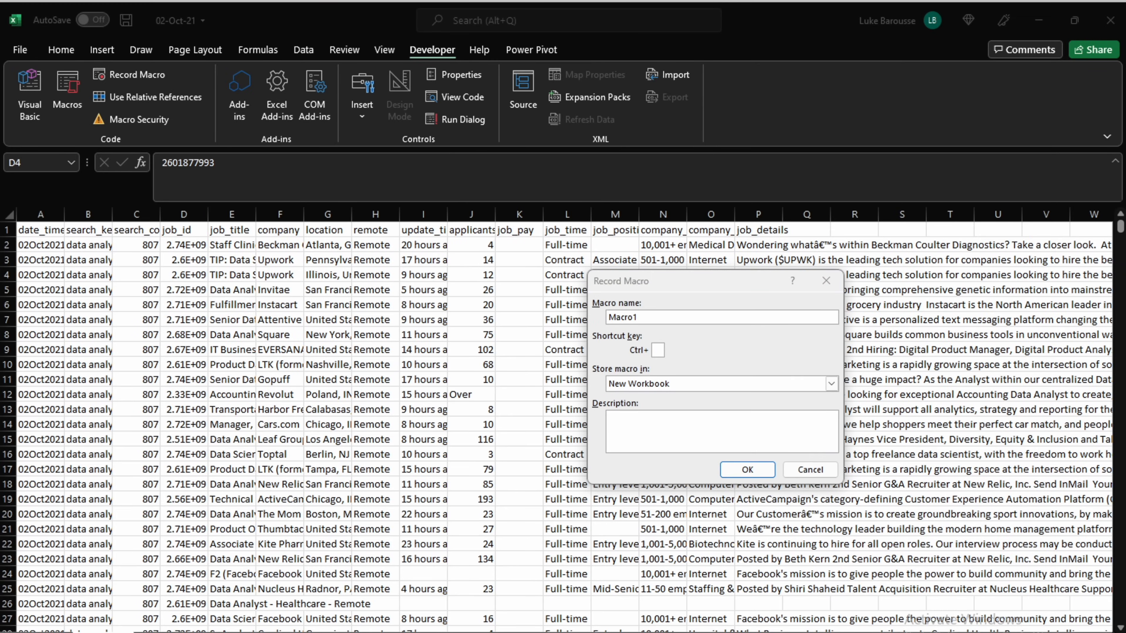
Confirm the Record Macro dialog so Excel begins recording the title-flag macro.
{"action": "left_click", "coordinate": [746, 470]}
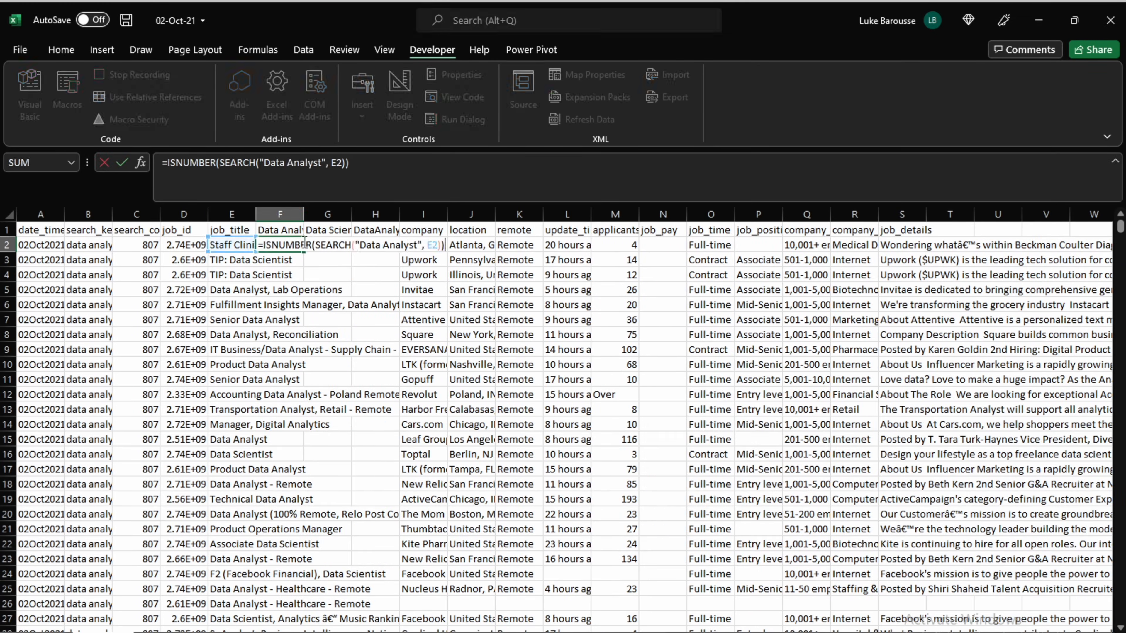